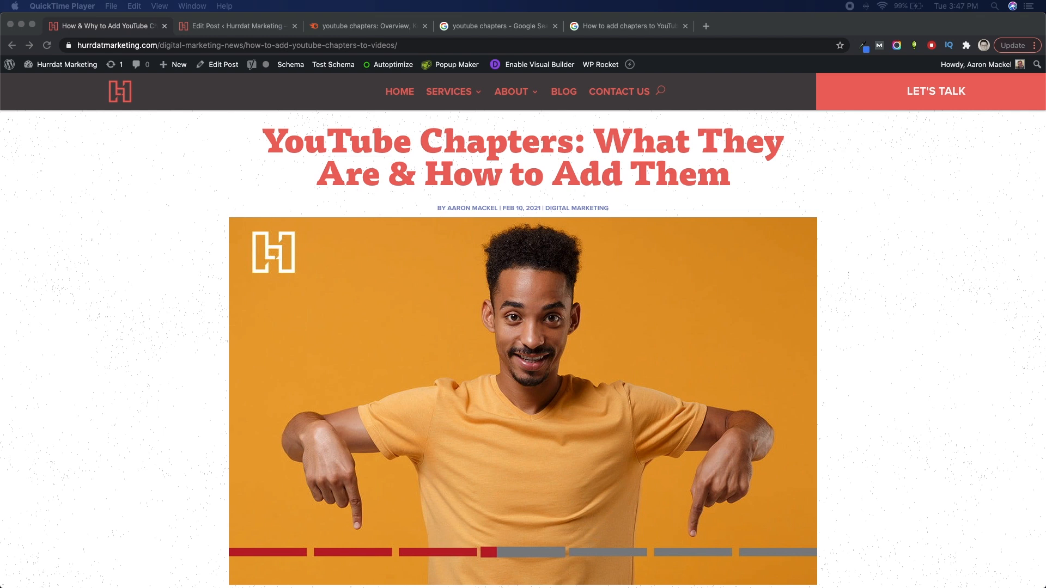
mouse_move(249, 63)
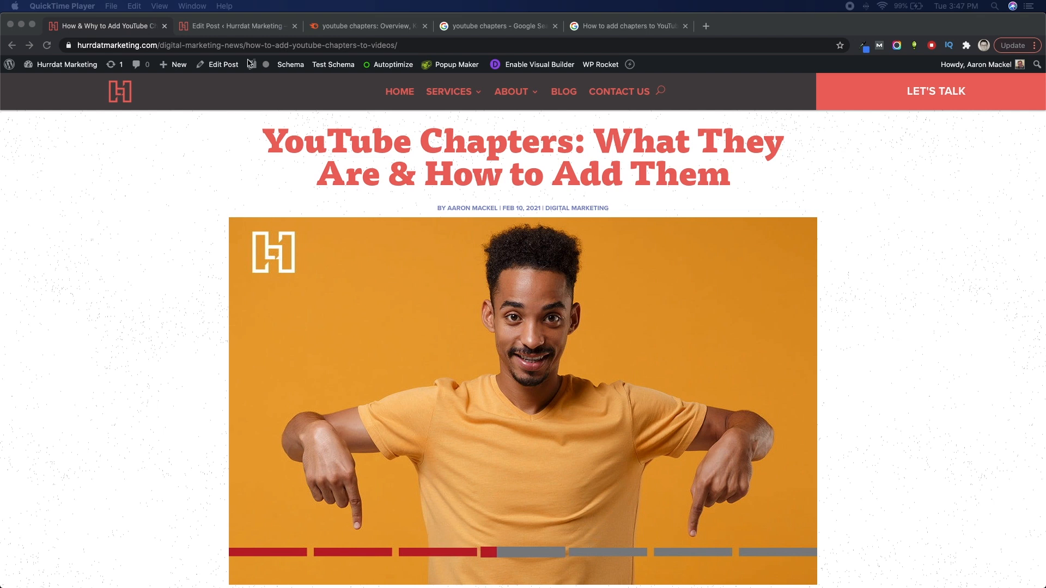
Step: Open the YouTube Chapters post in the WordPress editor via Edit Post
click(235, 25)
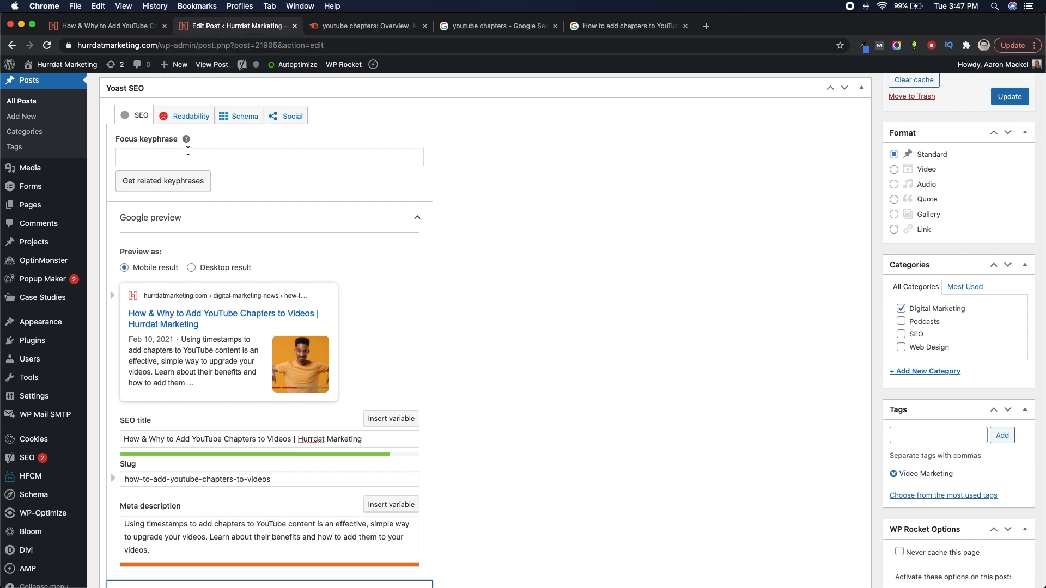
click(186, 139)
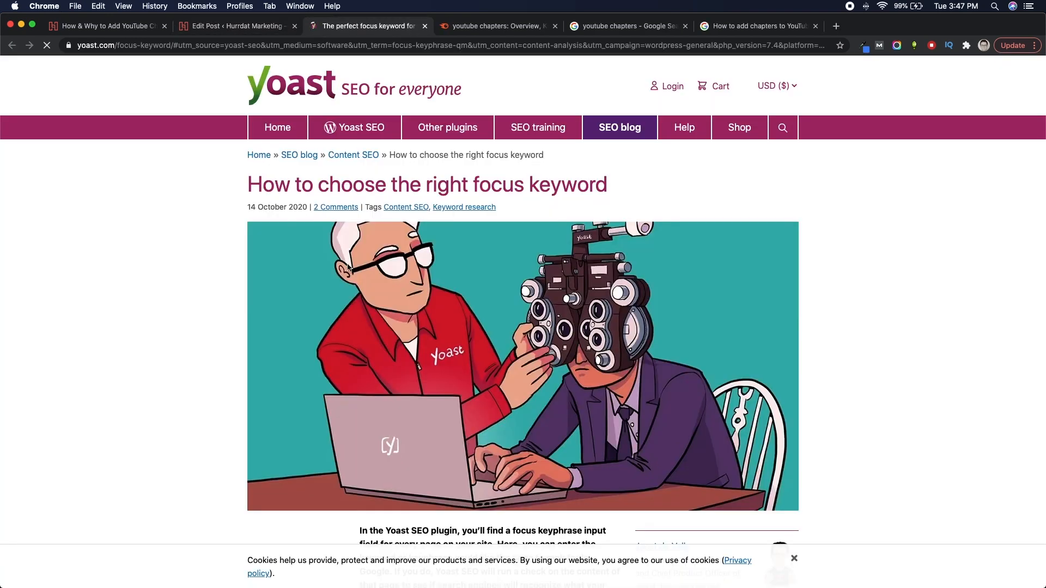
scroll(down, 3)
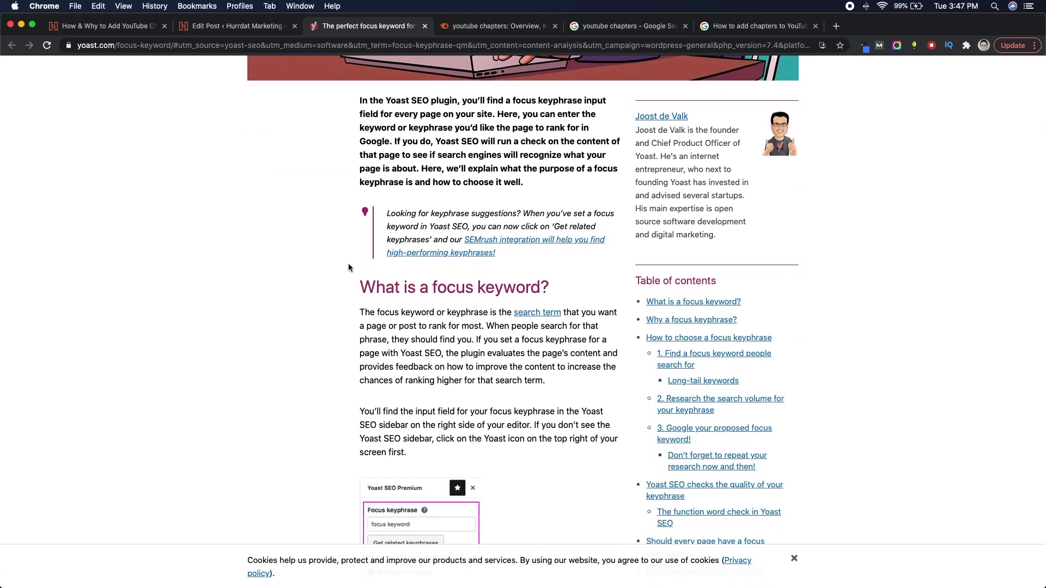
click(233, 27)
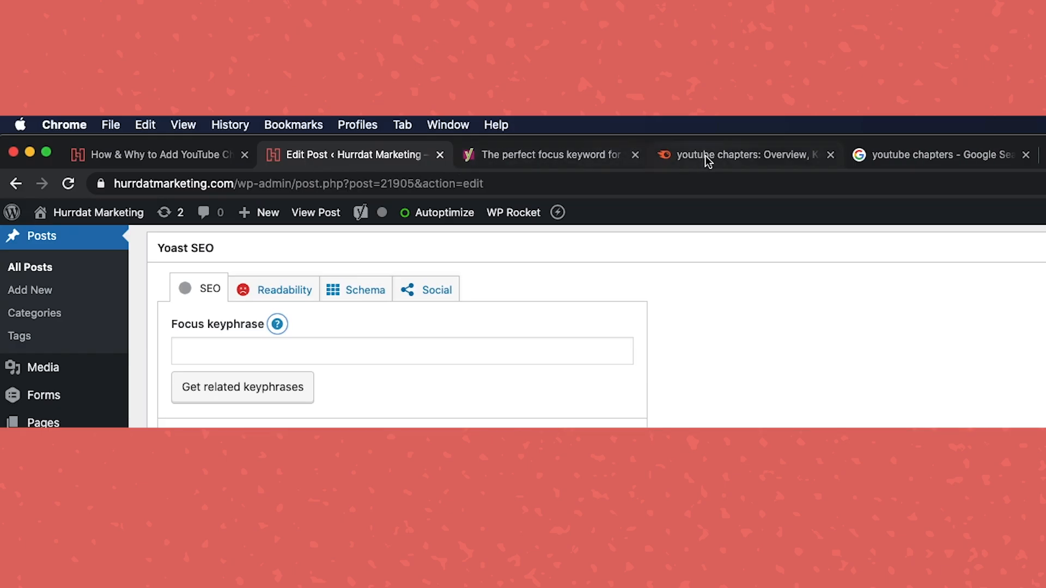
Step: Review the Semrush Keyword Overview for 'youtube chapters' (880 US searches, 80% difficulty)
click(739, 155)
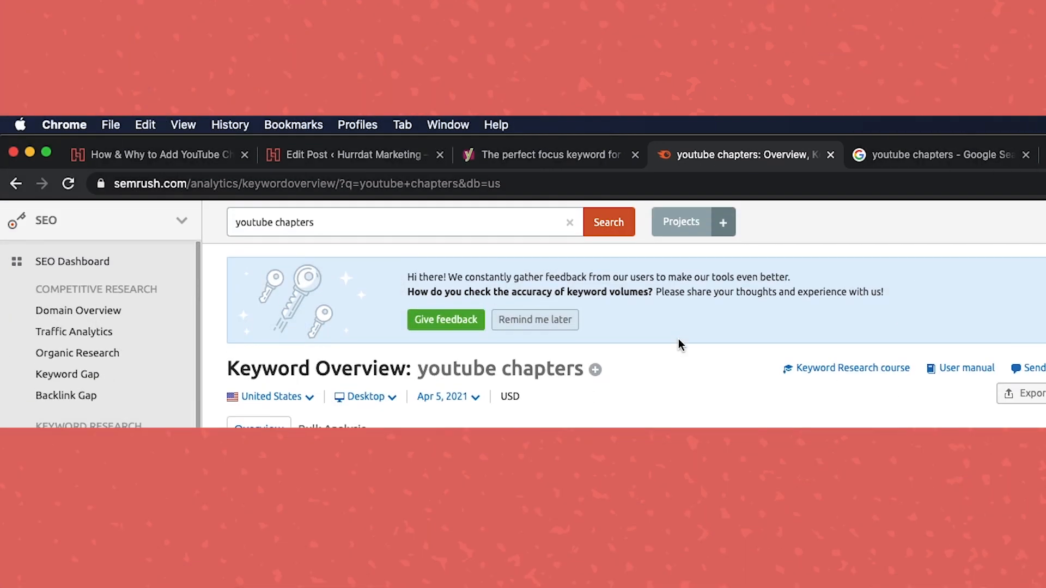
scroll(down, 3)
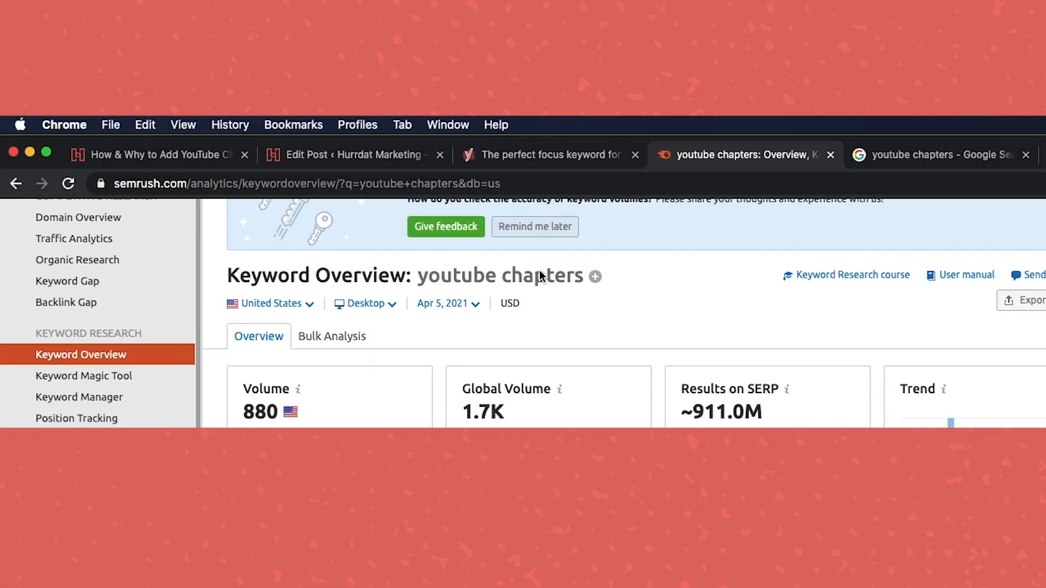
scroll(down, 3)
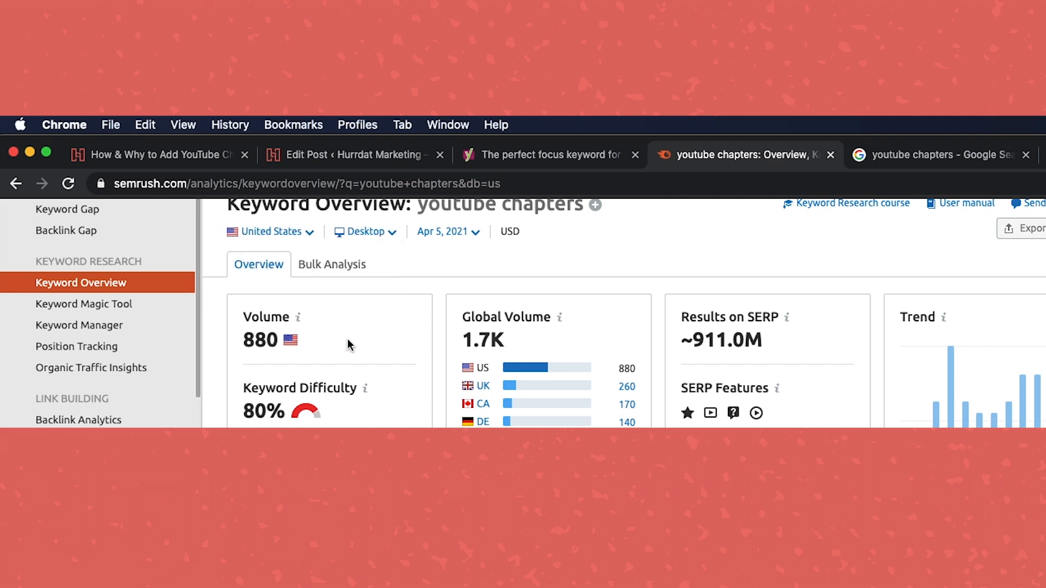
scroll(down, 3)
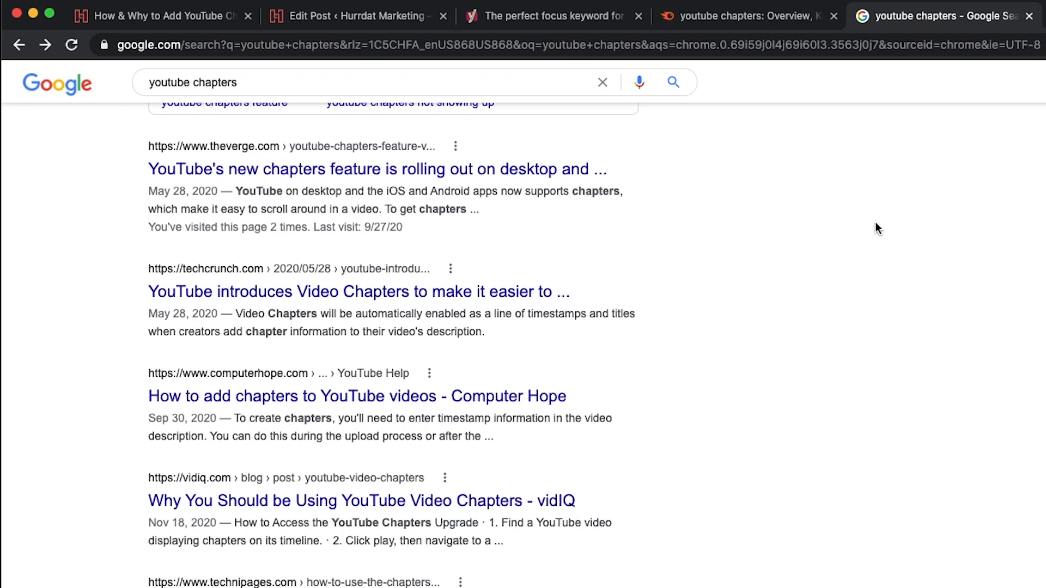
mouse_move(1010, 123)
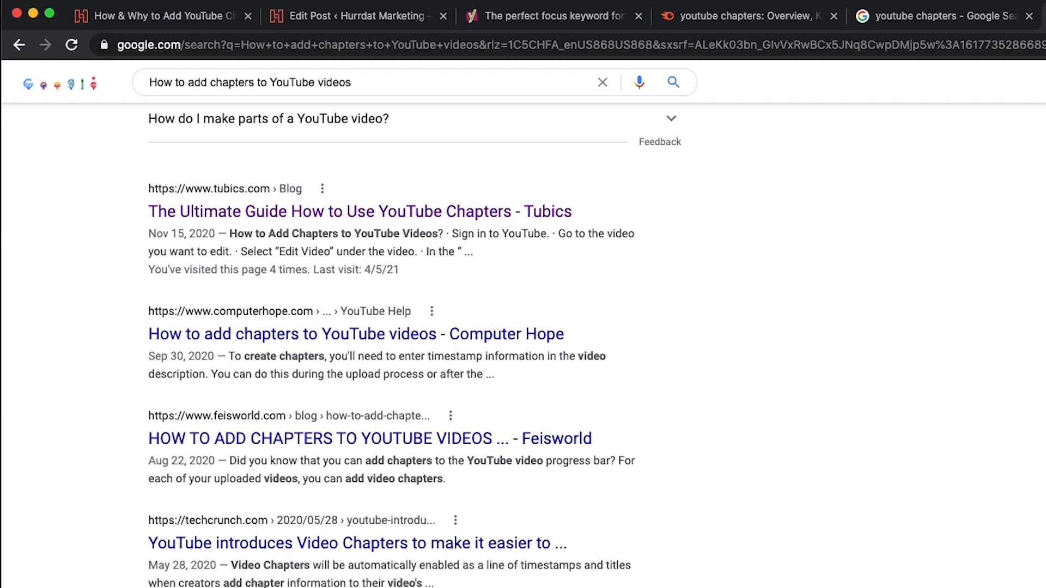
mouse_move(490, 28)
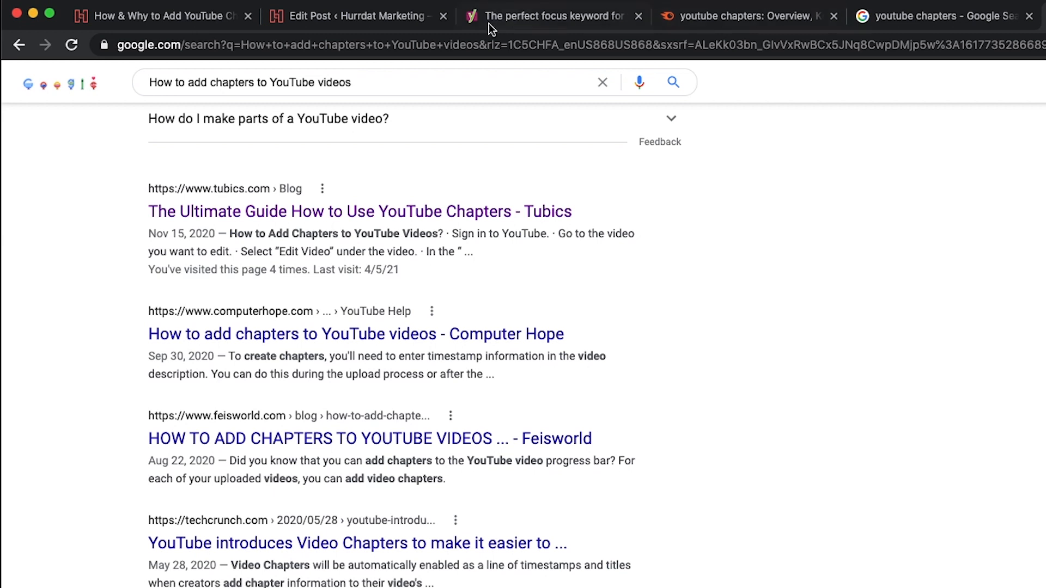
Step: Enter 'How to add chapters to YouTube videos' as the post's Yoast focus keyphrase
click(353, 17)
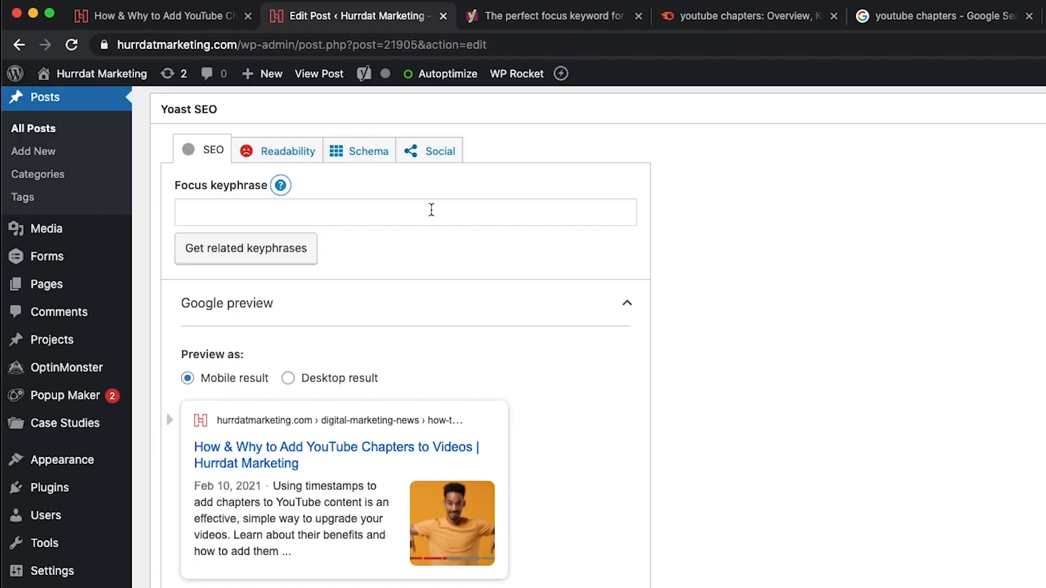
click(405, 213)
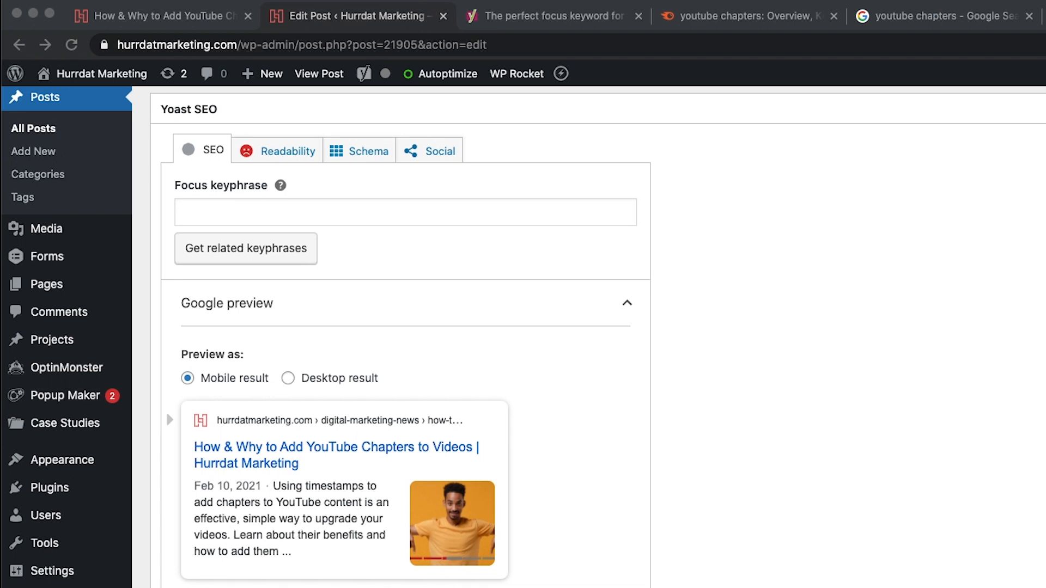
click(406, 213)
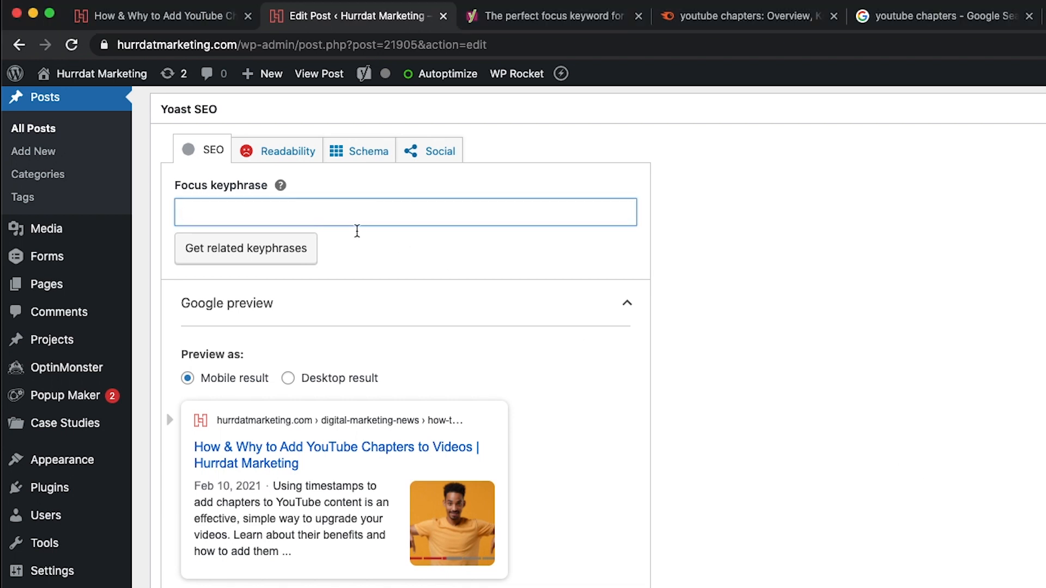
text(How to add chapters to YouTube videos)
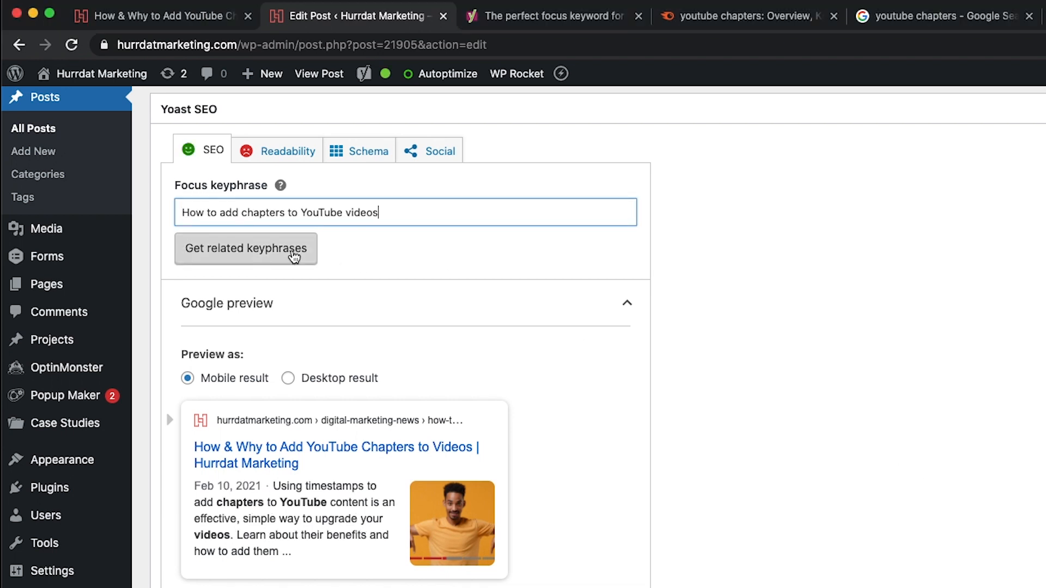
mouse_move(252, 188)
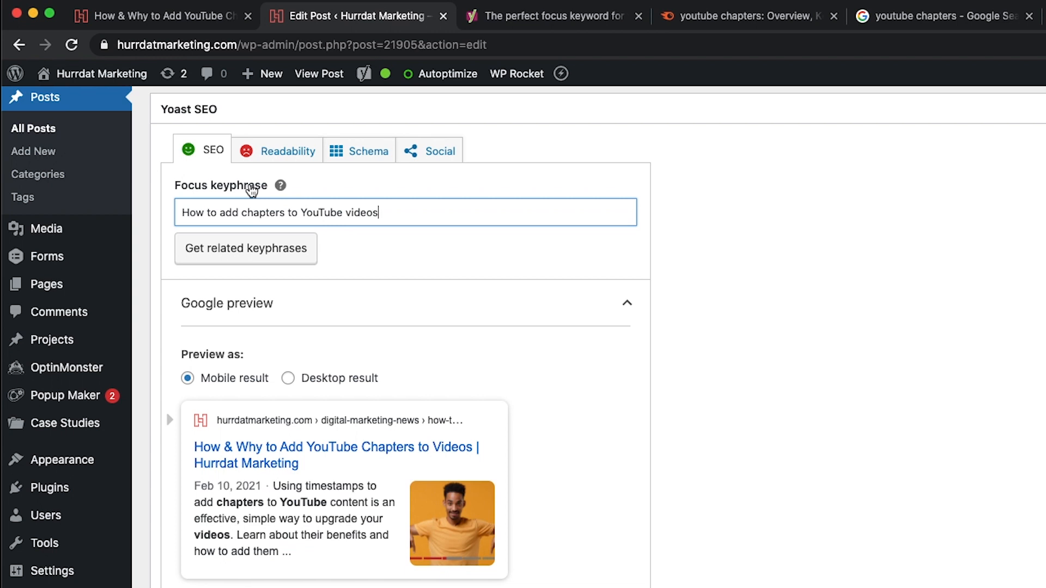
mouse_move(322, 194)
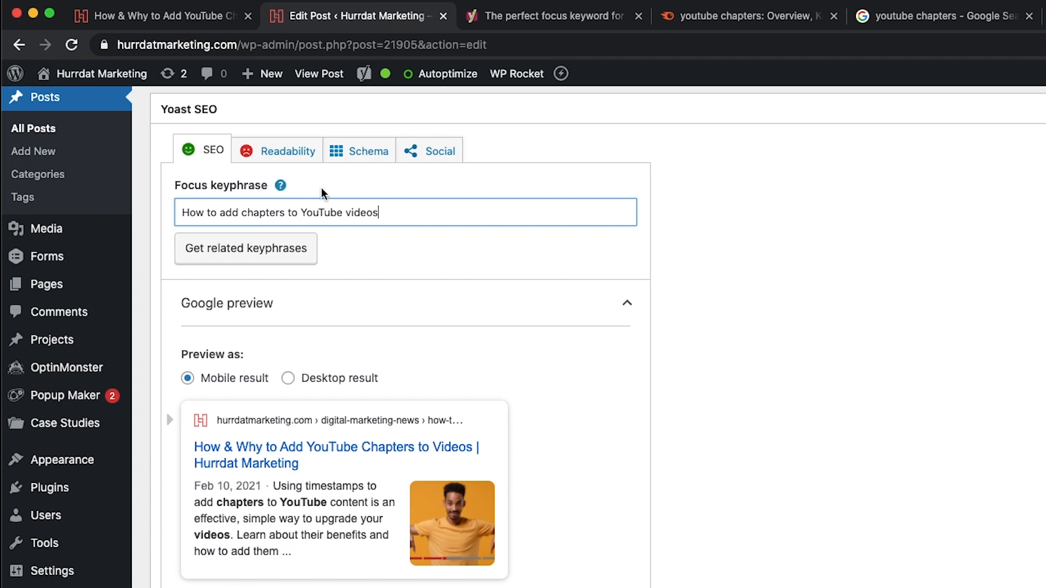
mouse_move(701, 195)
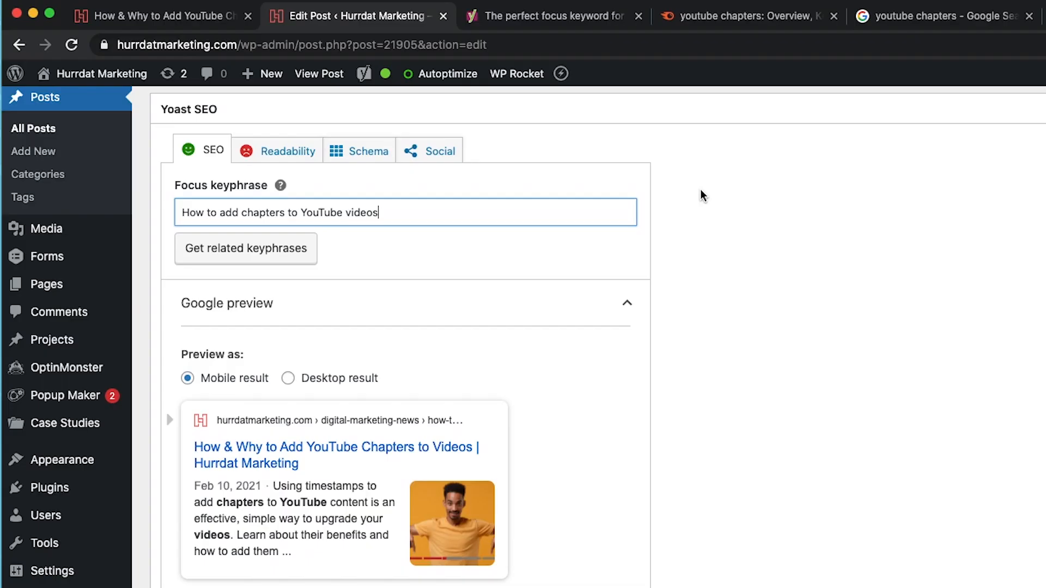
scroll(down, 3)
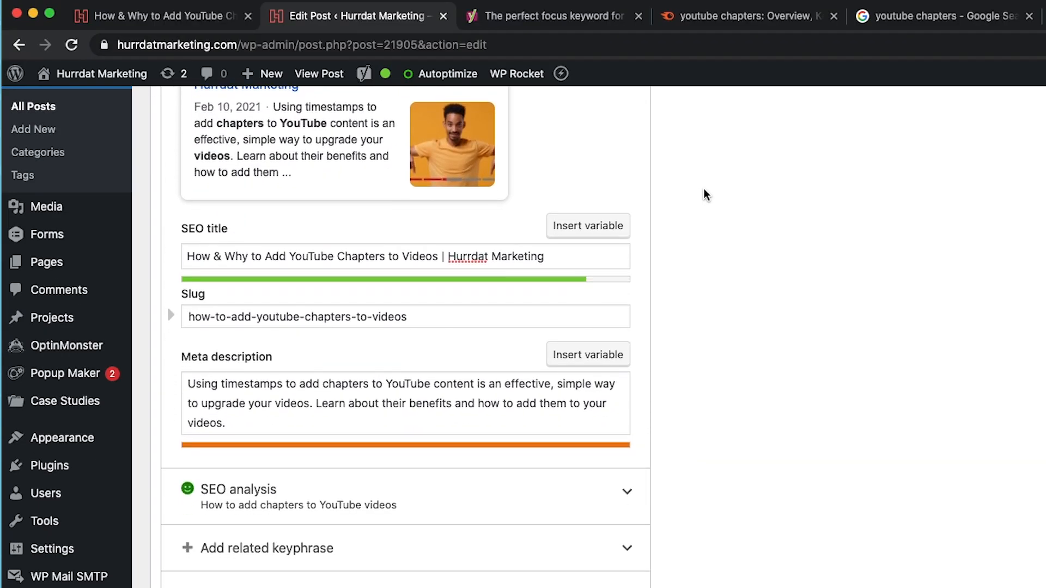
click(626, 491)
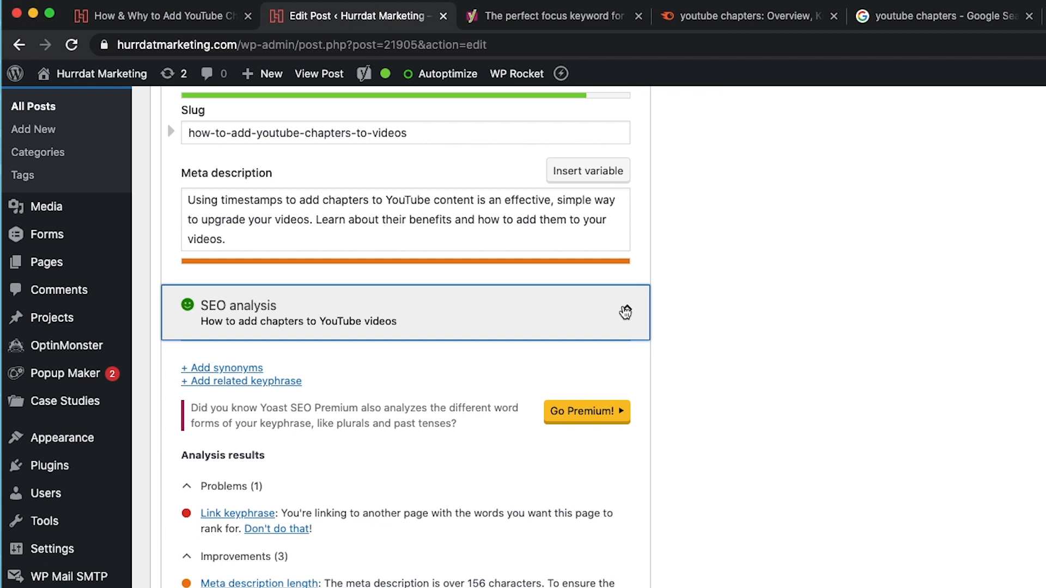
scroll(down, 3)
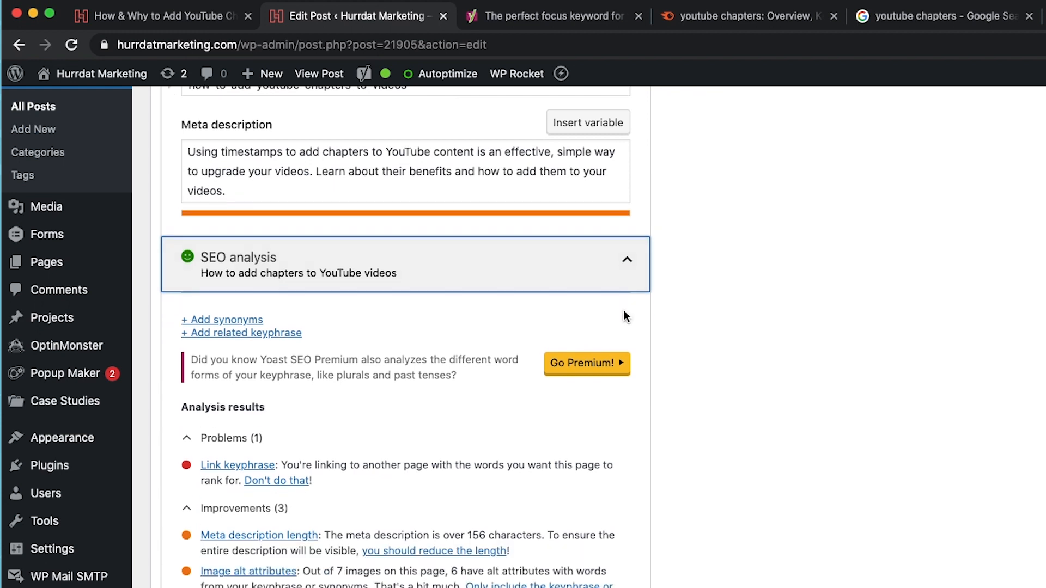
scroll(down, 3)
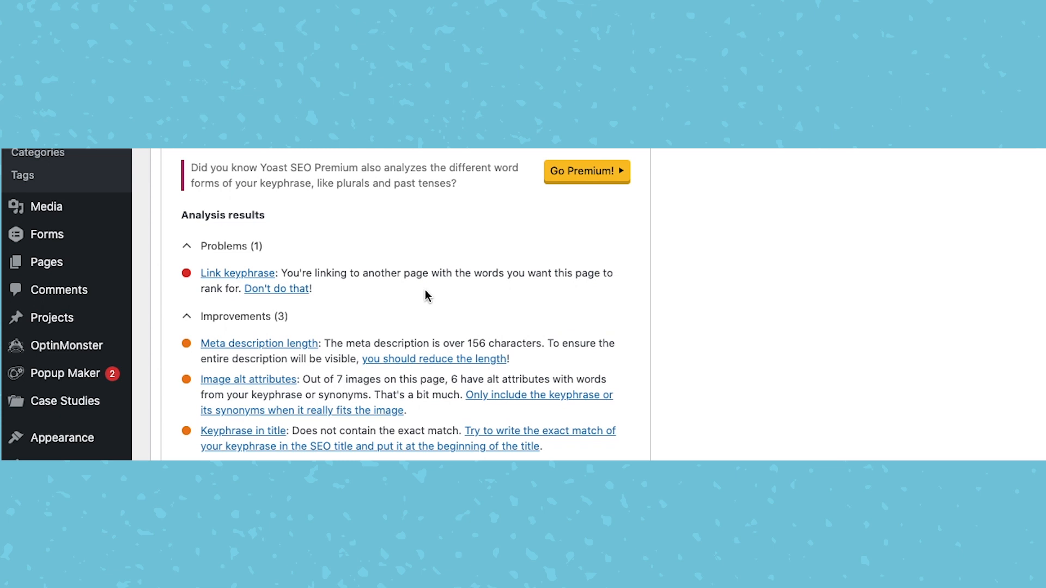
mouse_move(421, 285)
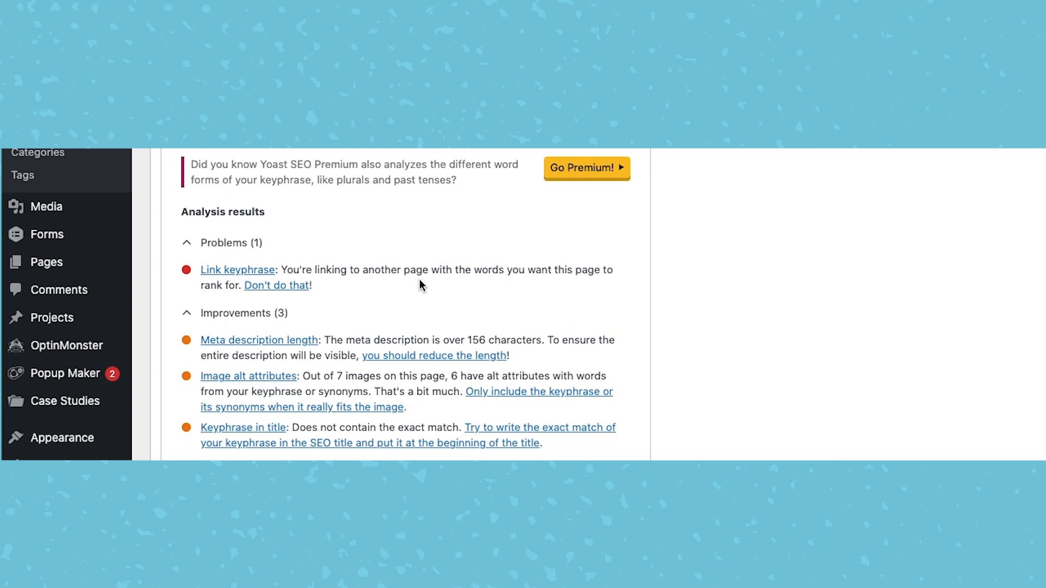
scroll(down, 3)
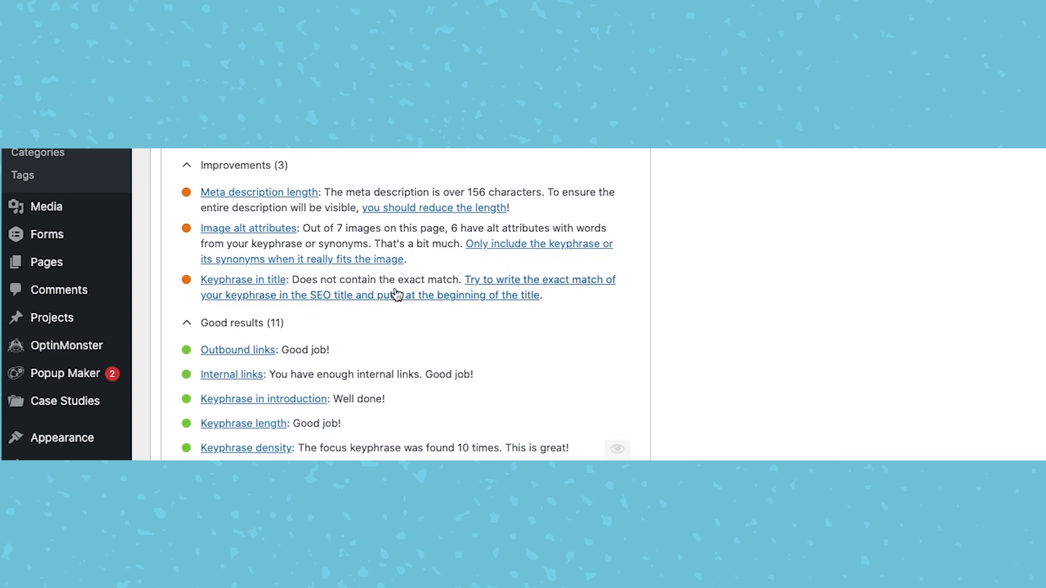
mouse_move(472, 294)
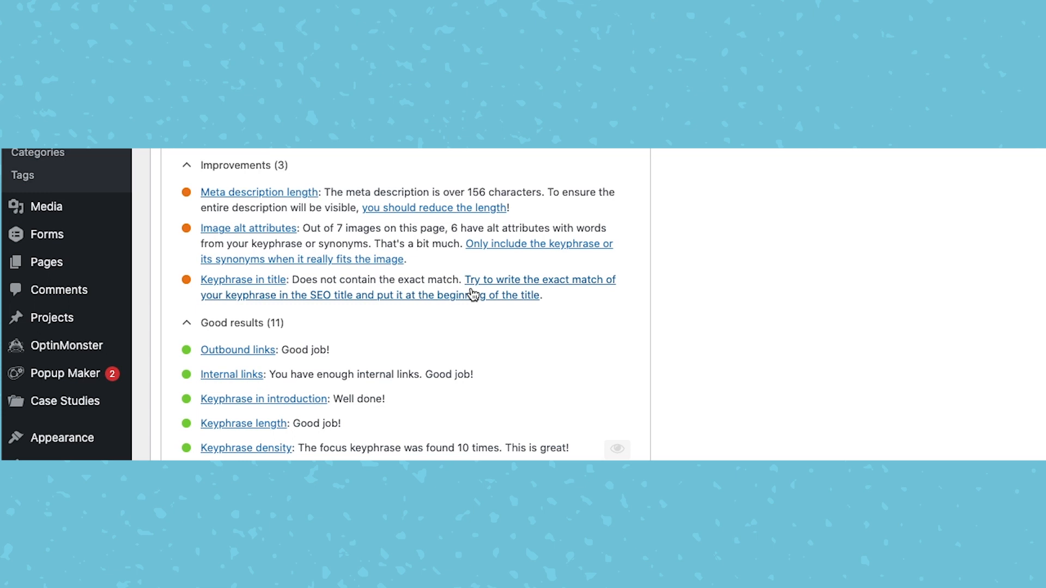
mouse_move(525, 301)
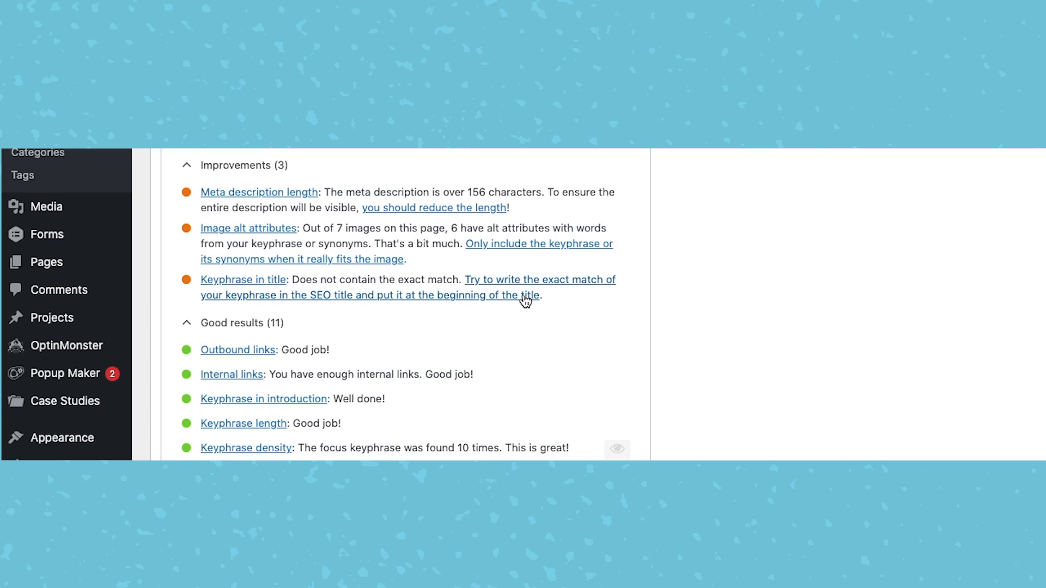
scroll(down, 3)
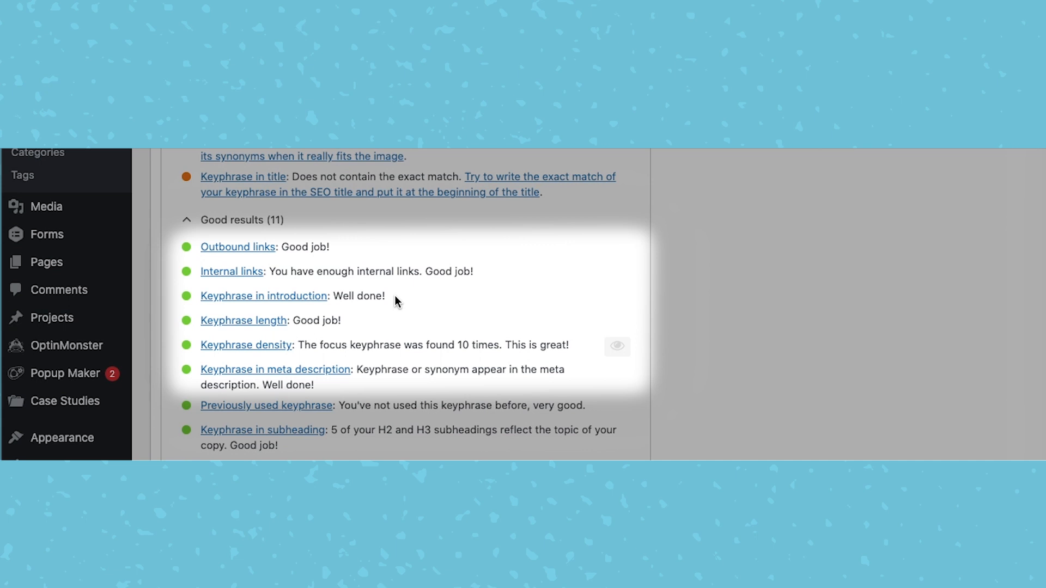
scroll(down, 3)
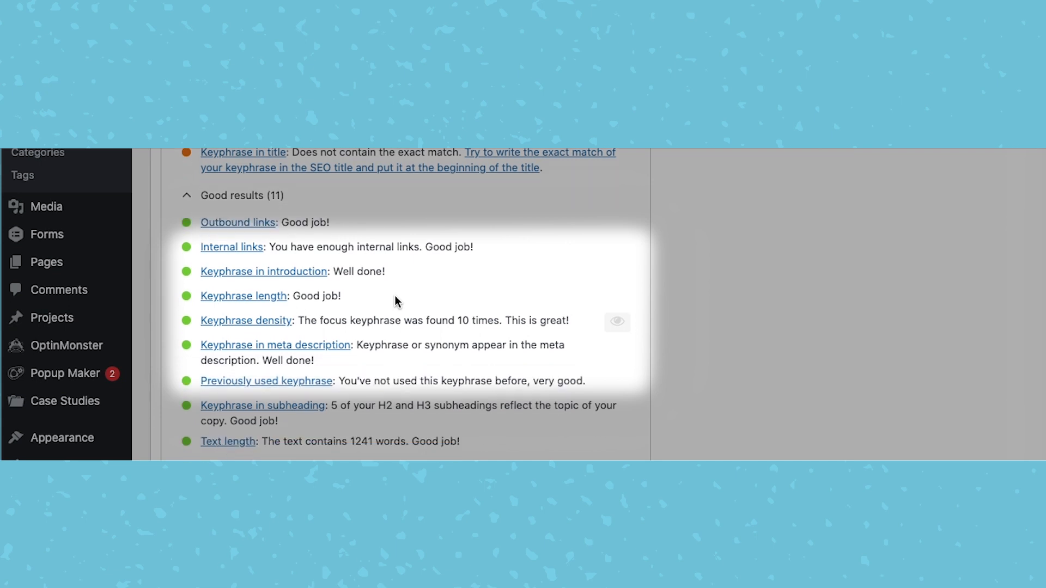
scroll(down, 3)
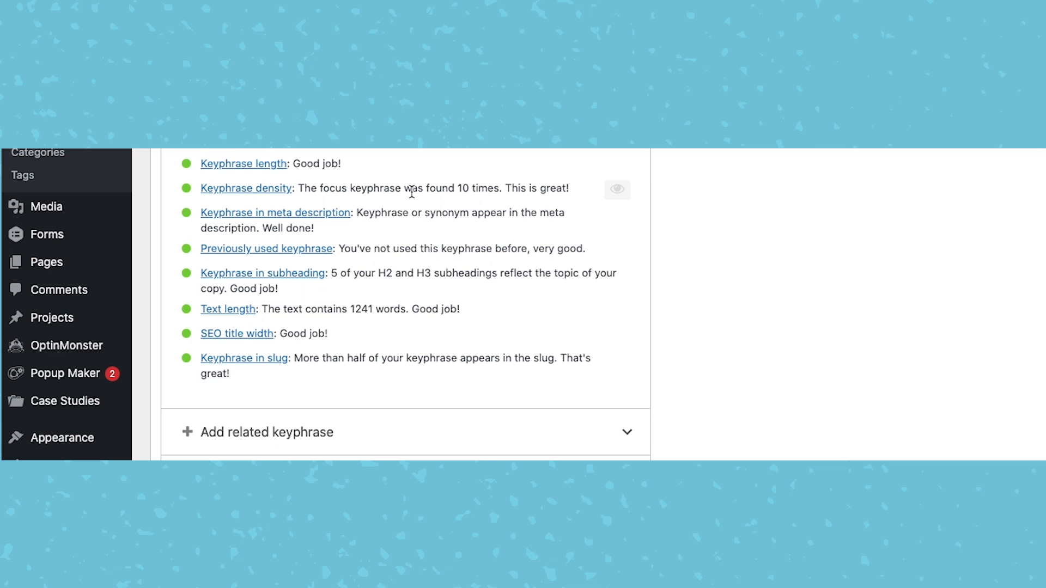
scroll(down, 3)
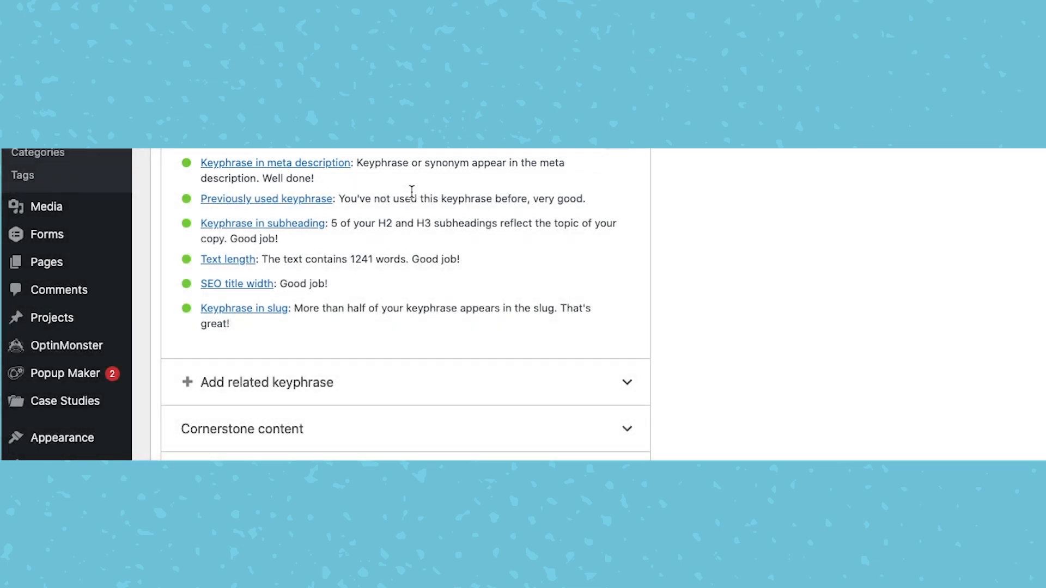
scroll(down, 3)
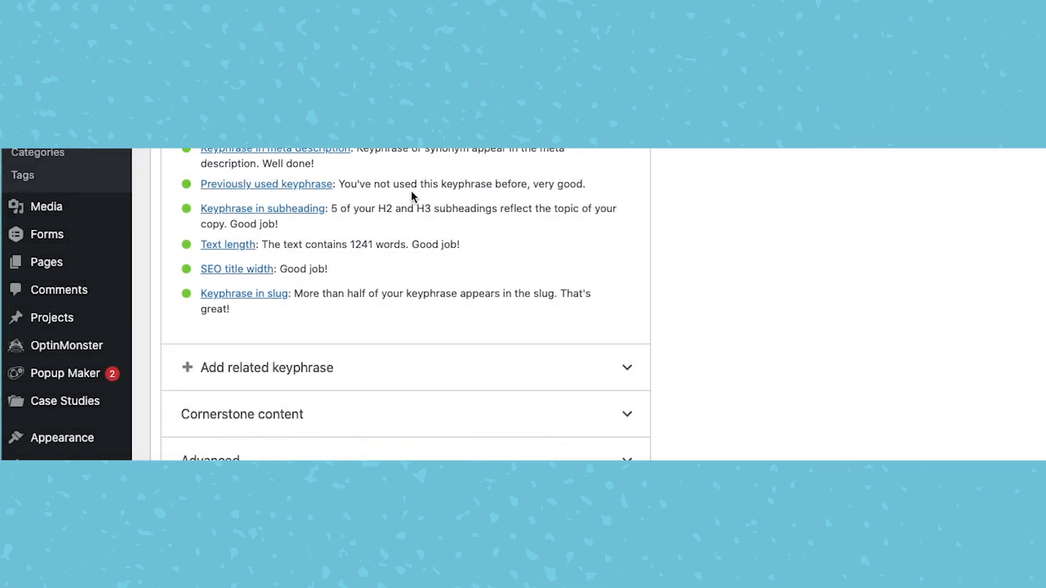
mouse_move(375, 200)
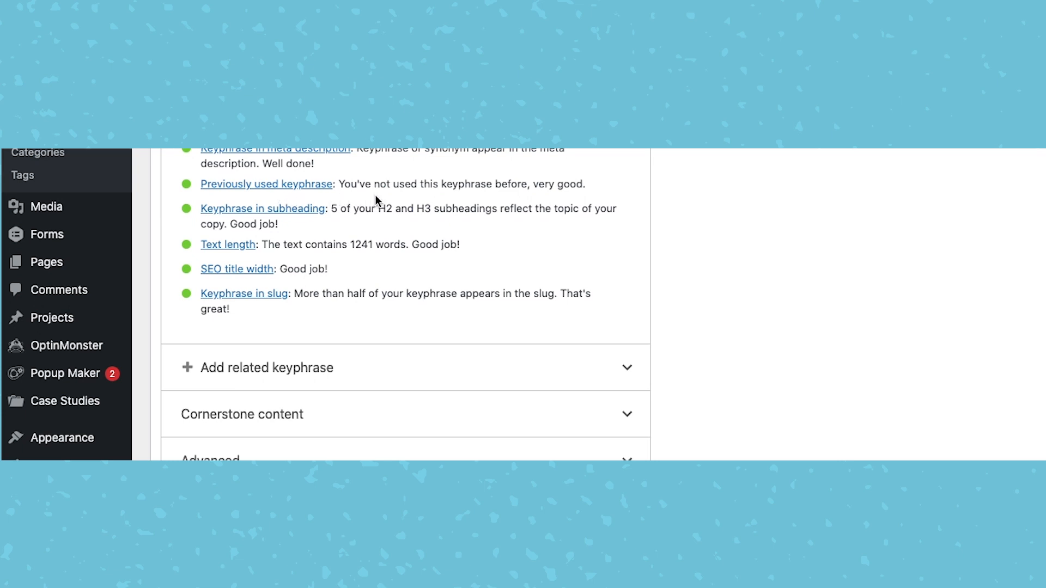
mouse_move(415, 202)
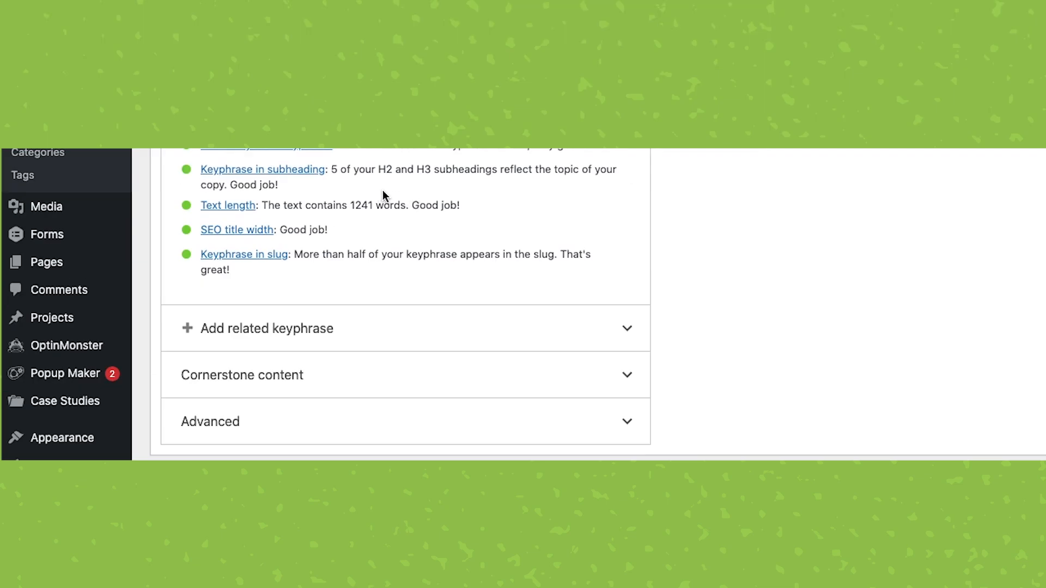
mouse_move(426, 188)
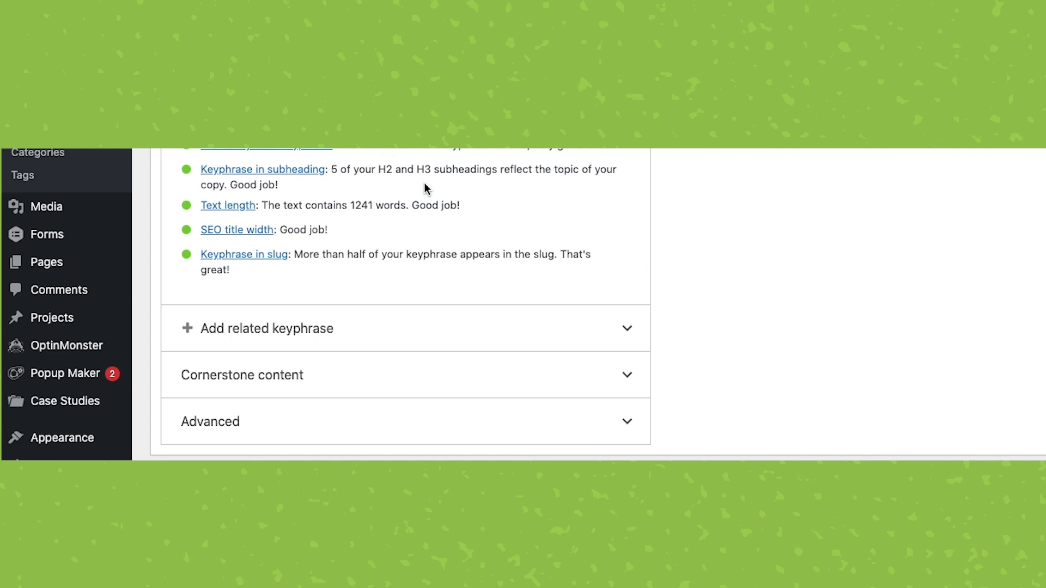
scroll(down, 3)
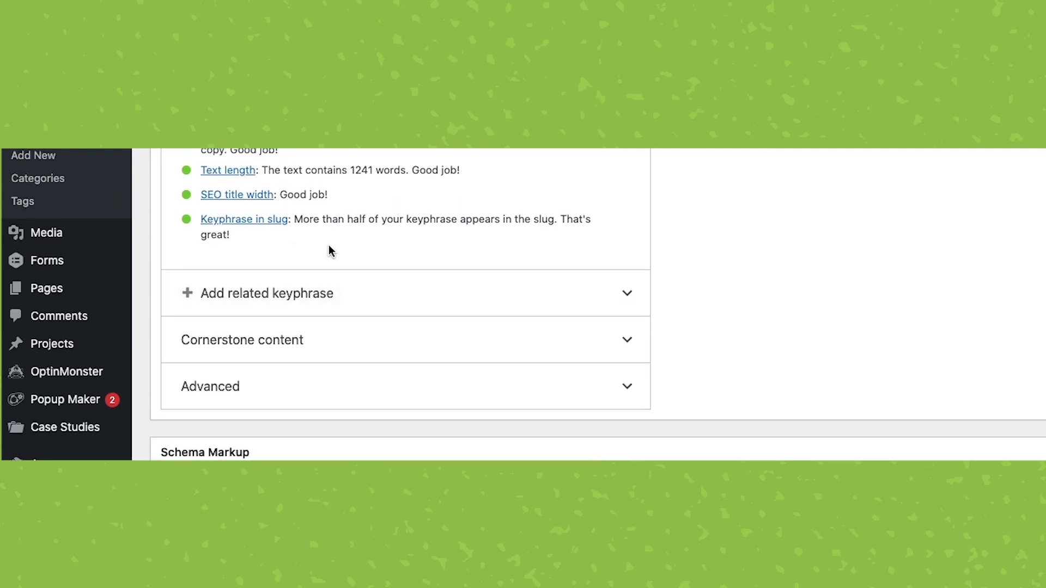
mouse_move(365, 250)
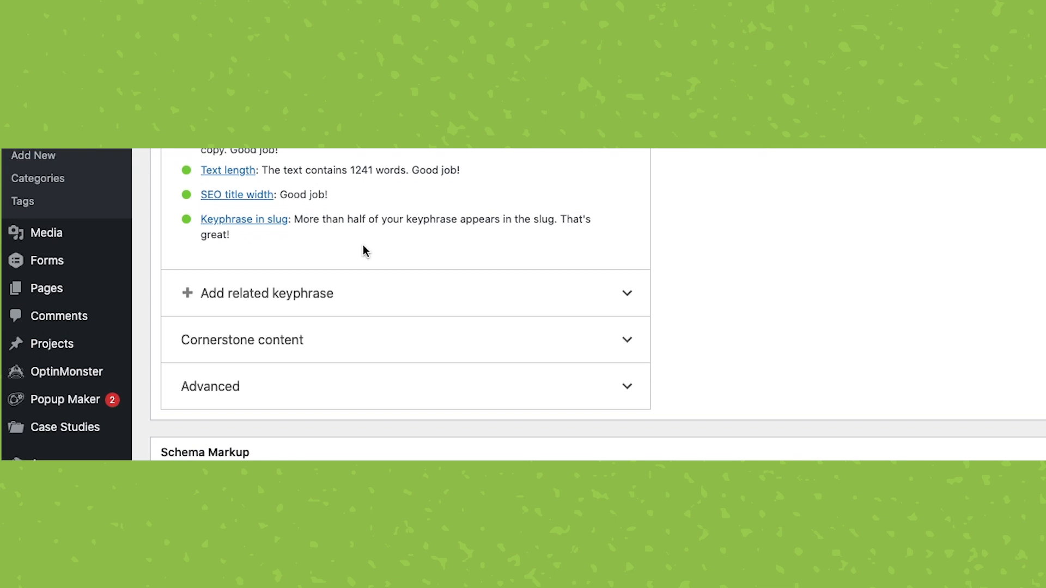
scroll(up, 3)
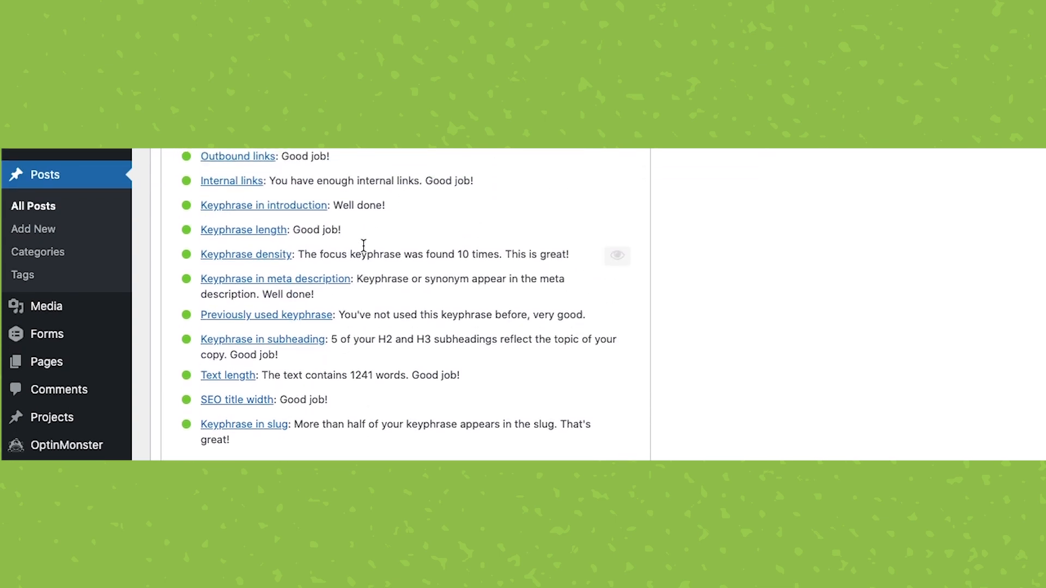
scroll(up, 3)
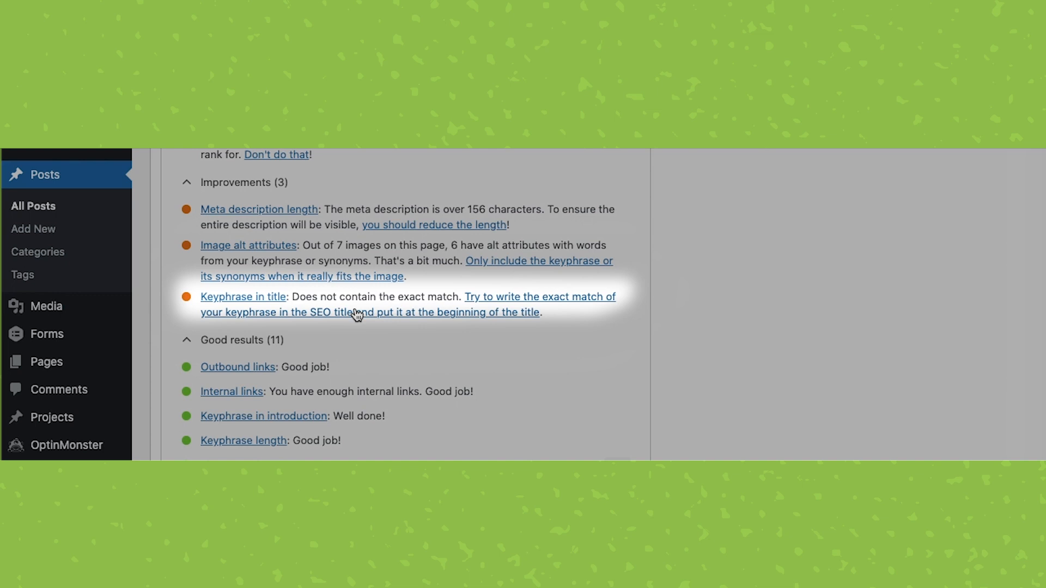
scroll(up, 3)
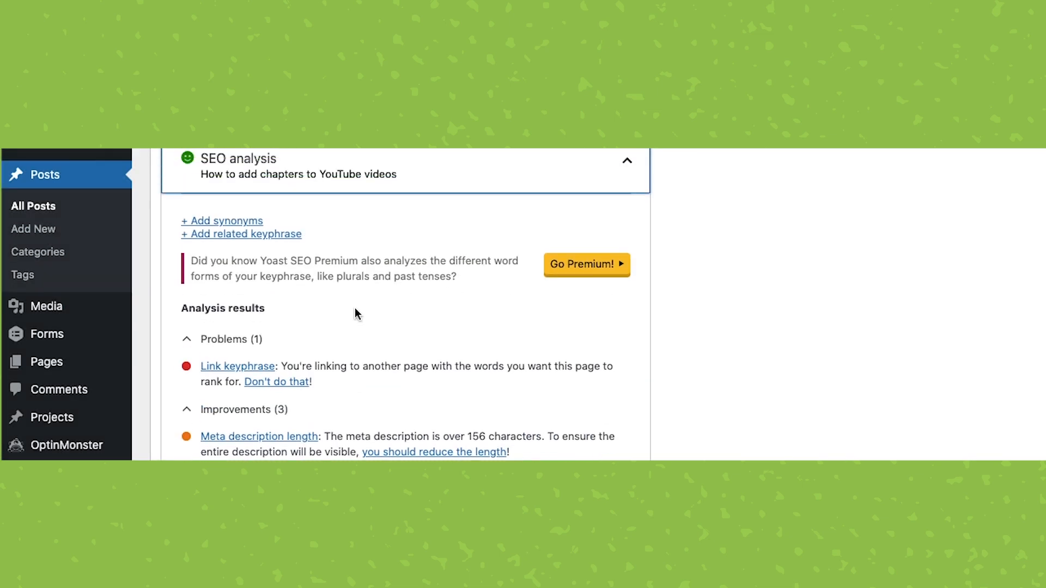
scroll(up, 3)
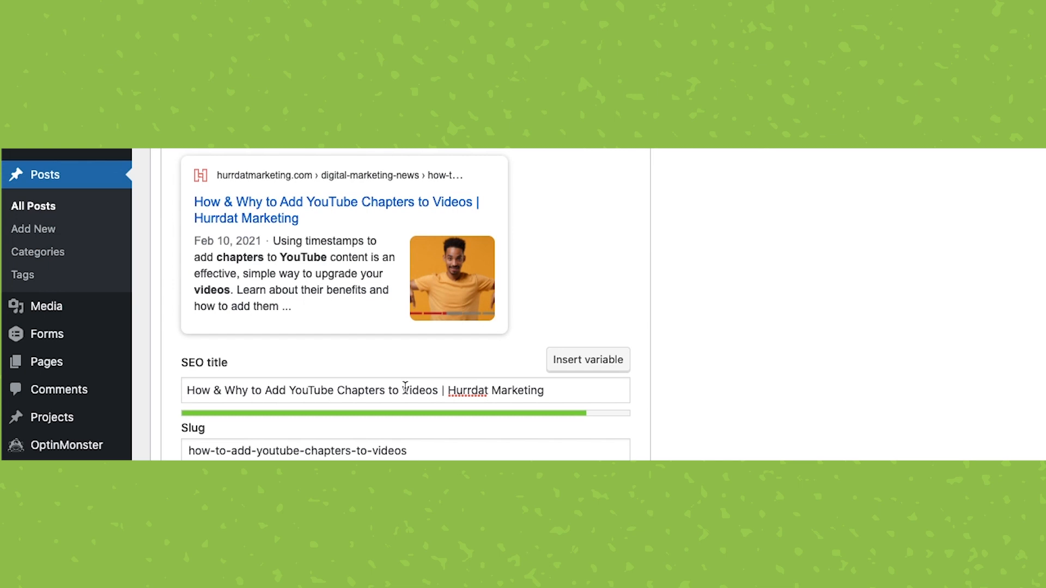
mouse_move(403, 384)
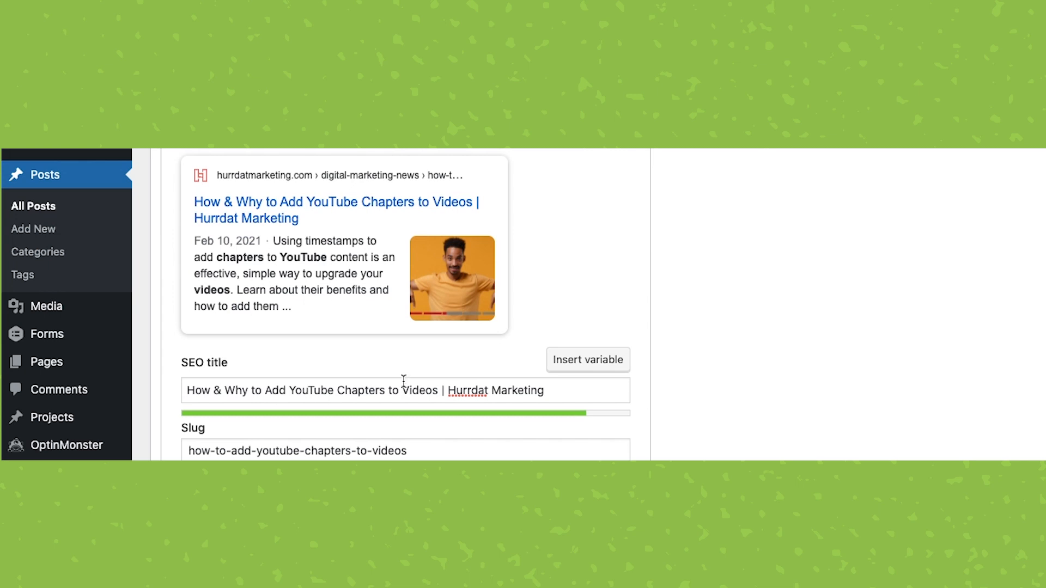
scroll(up, 3)
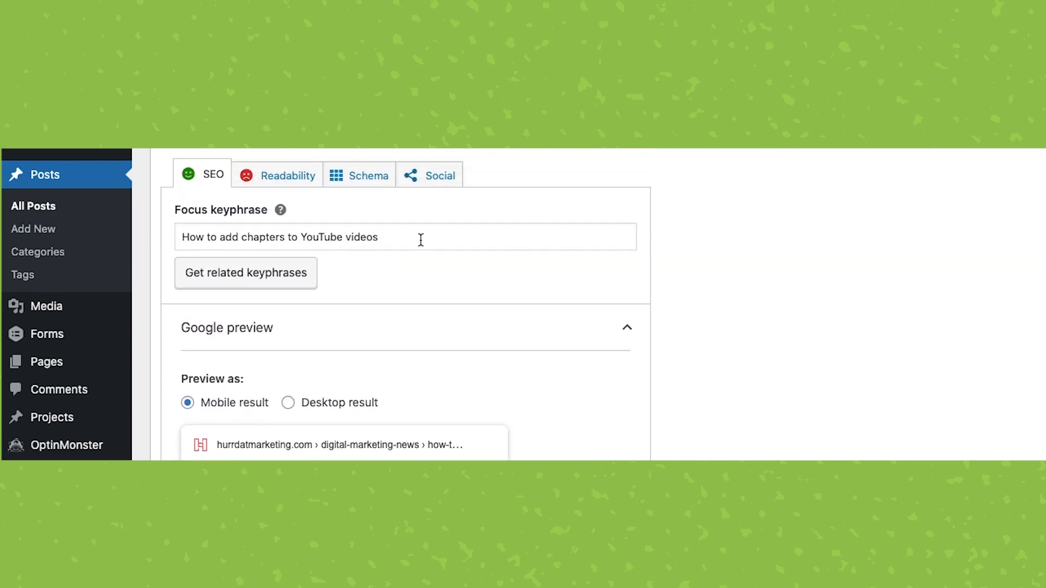
scroll(down, 3)
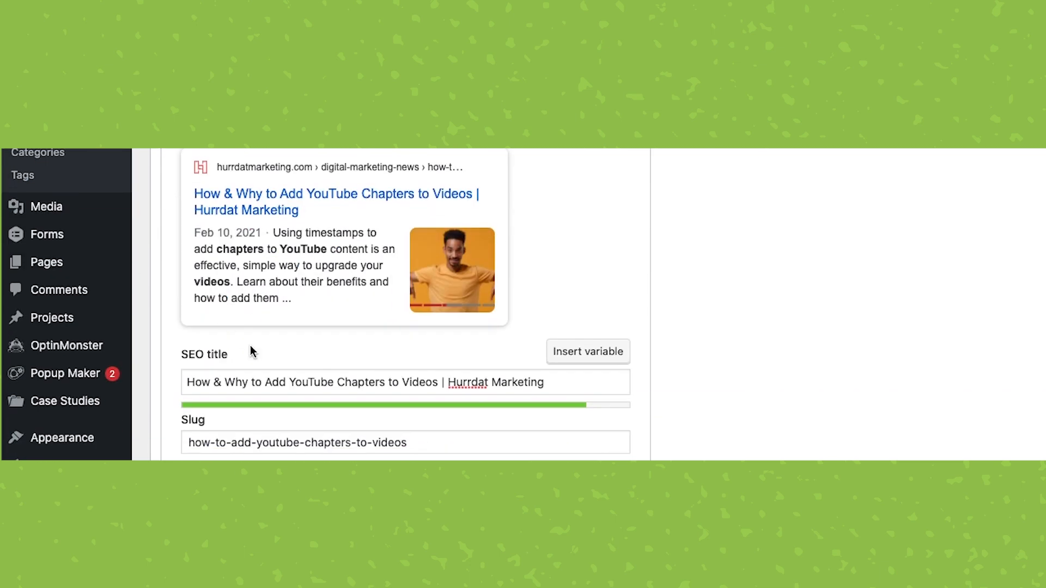
Step: Rewrite the SEO title as 'How to Add Chapters to YouTube Videos & Why You Should'
text(How to add chapters to YouTube videos)
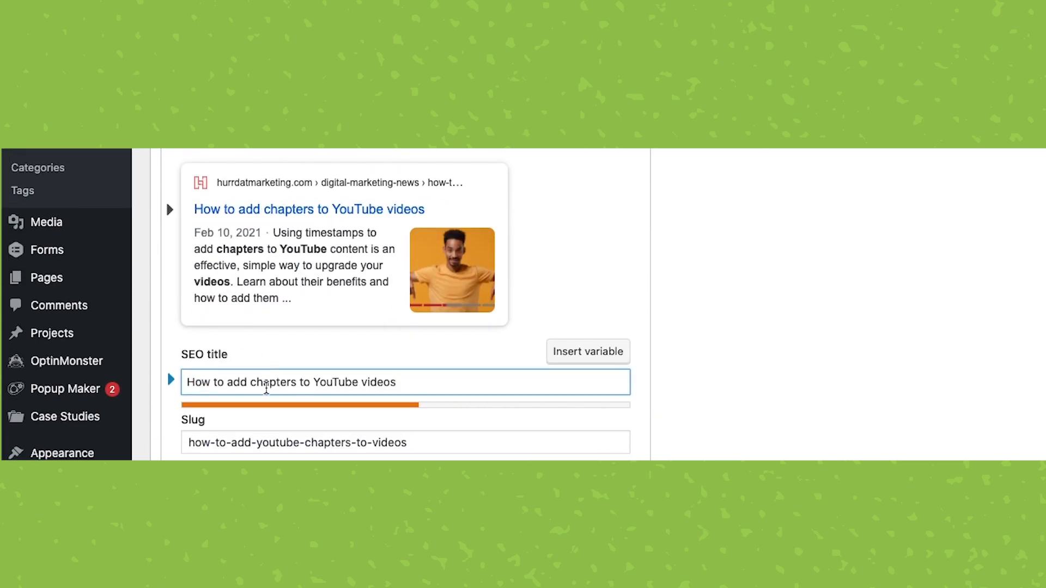
key(Backspace)
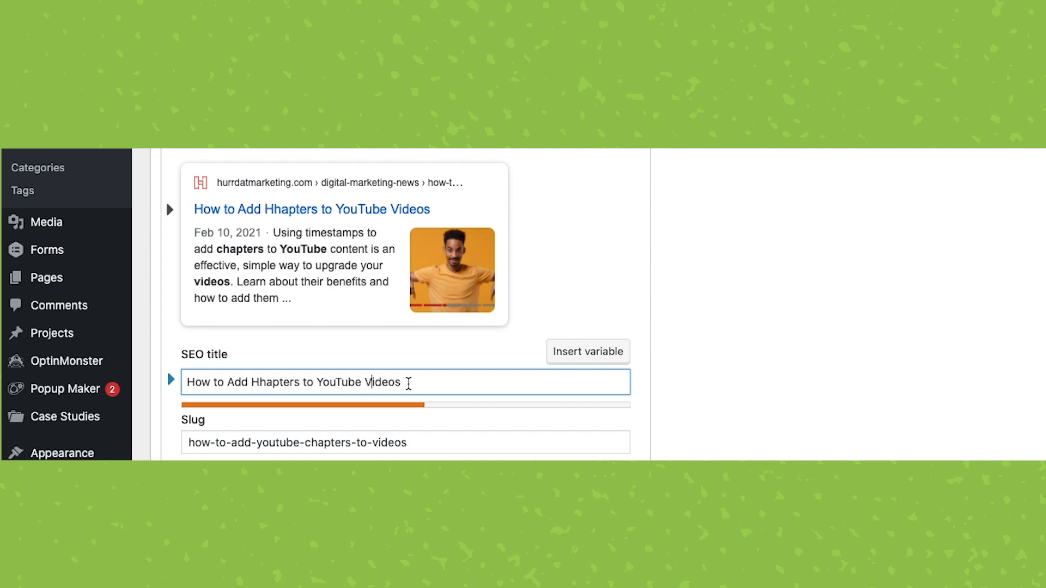
text(&)
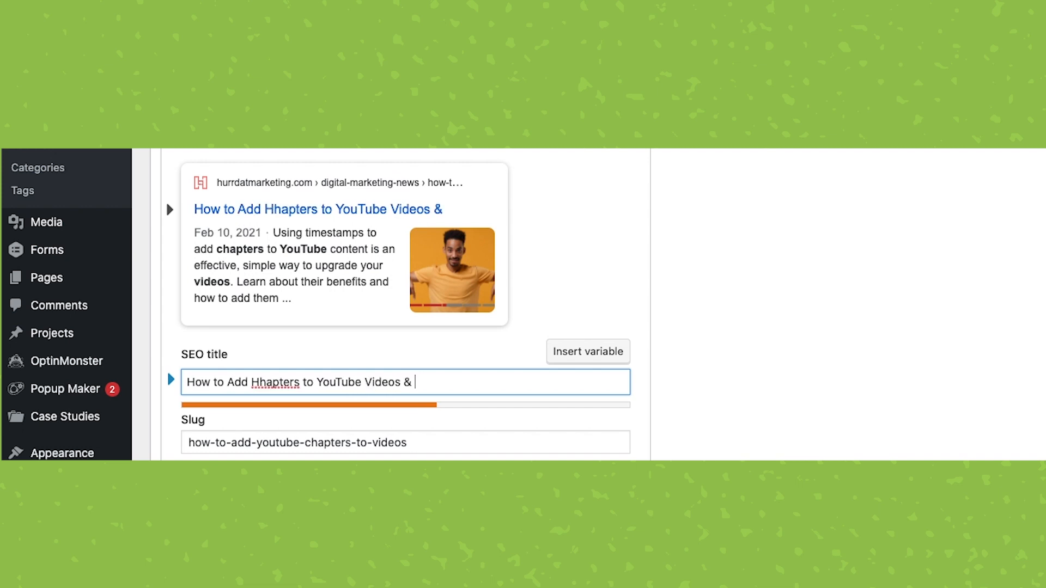
text(W)
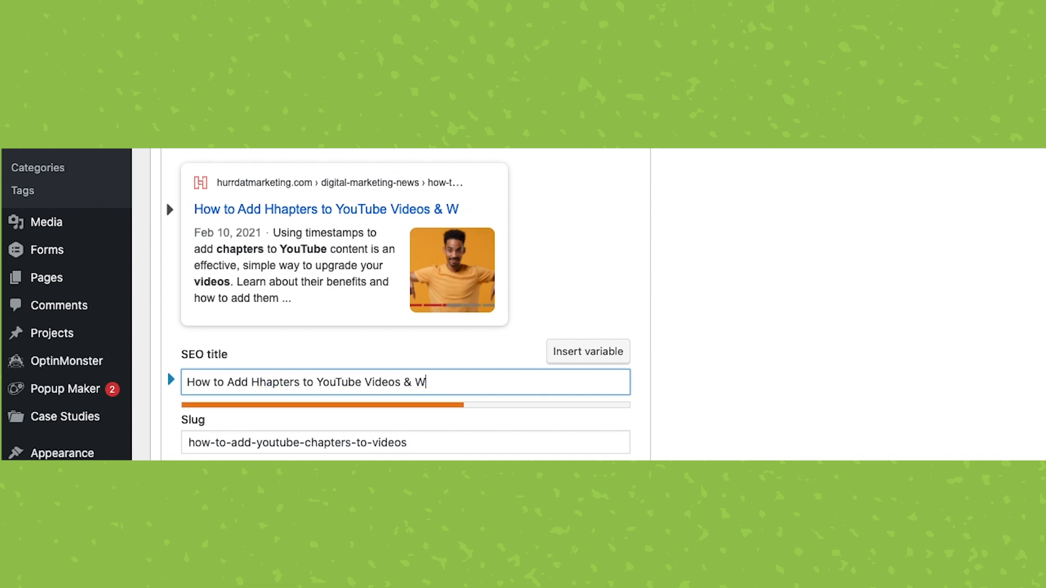
text(hy You Should)
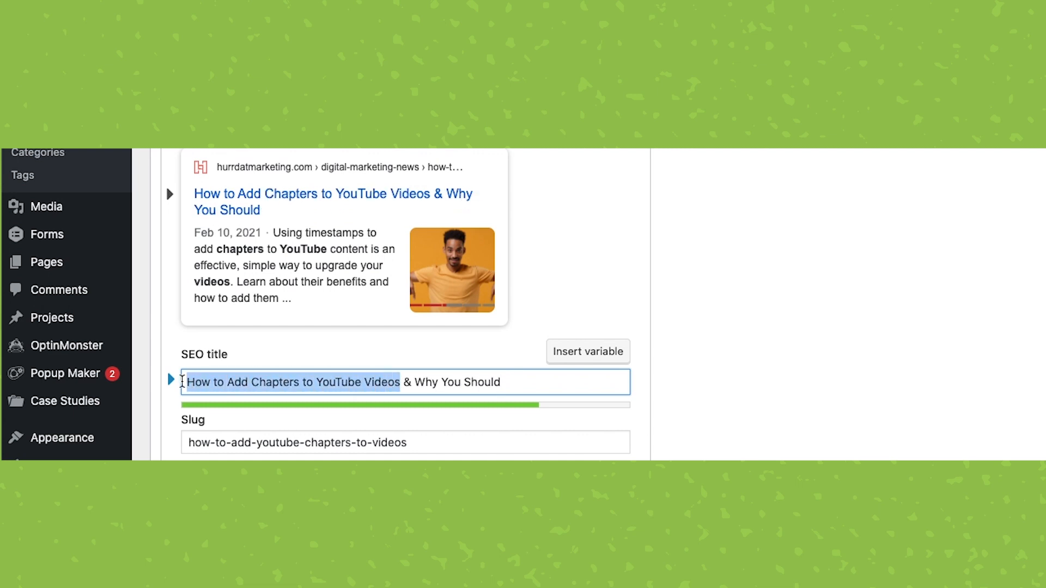
click(411, 381)
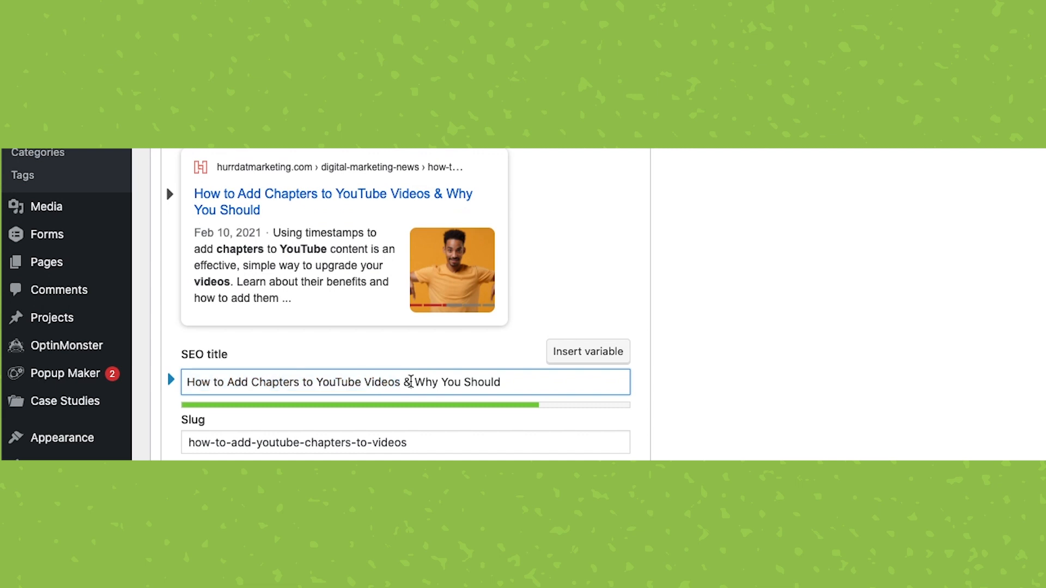